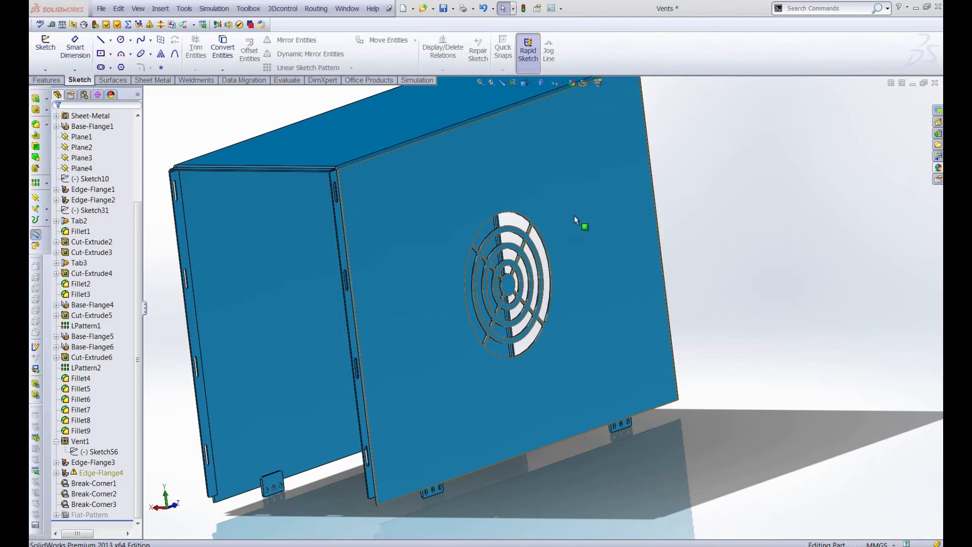
mouse_move(447, 260)
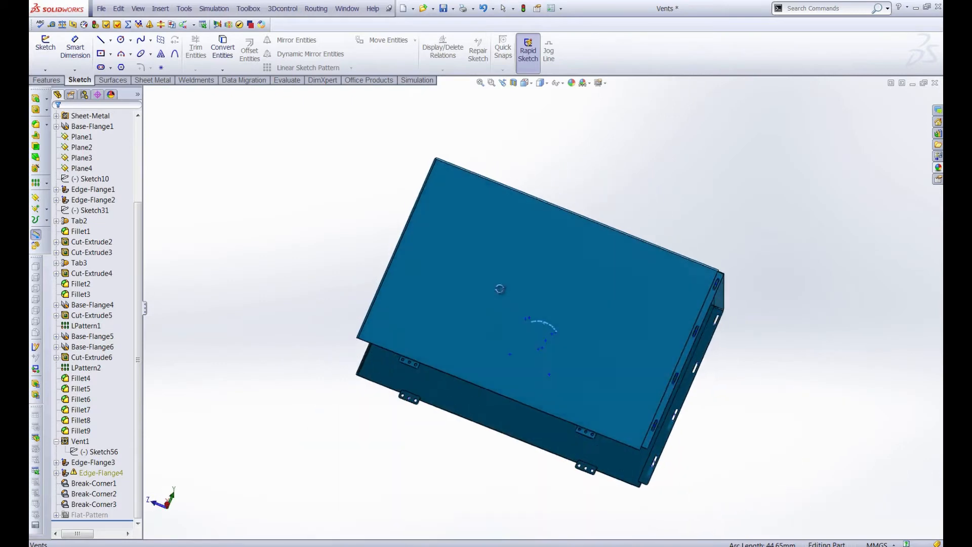
Step: Start Sketch66 on the Edge-Flange2 face and view it normal to the face
right_click(484, 288)
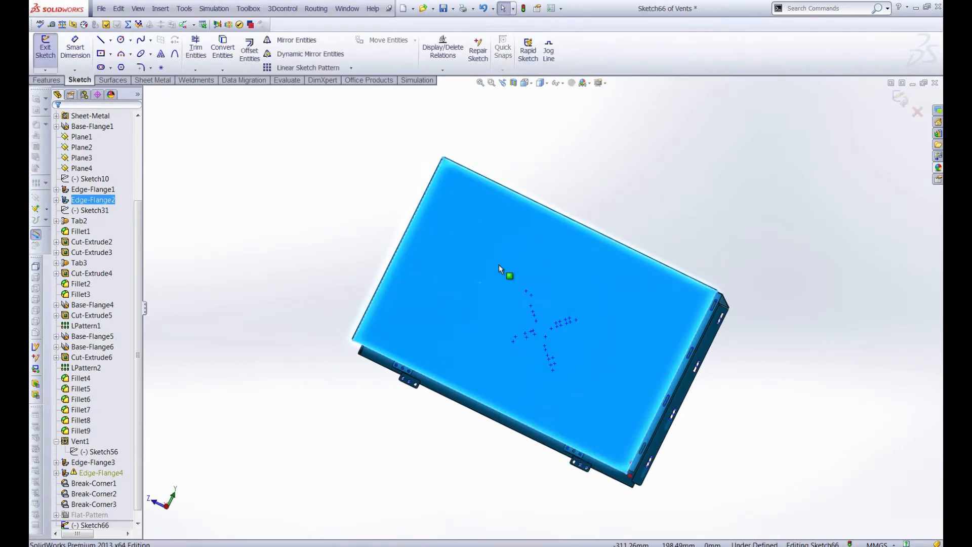
mouse_move(508, 275)
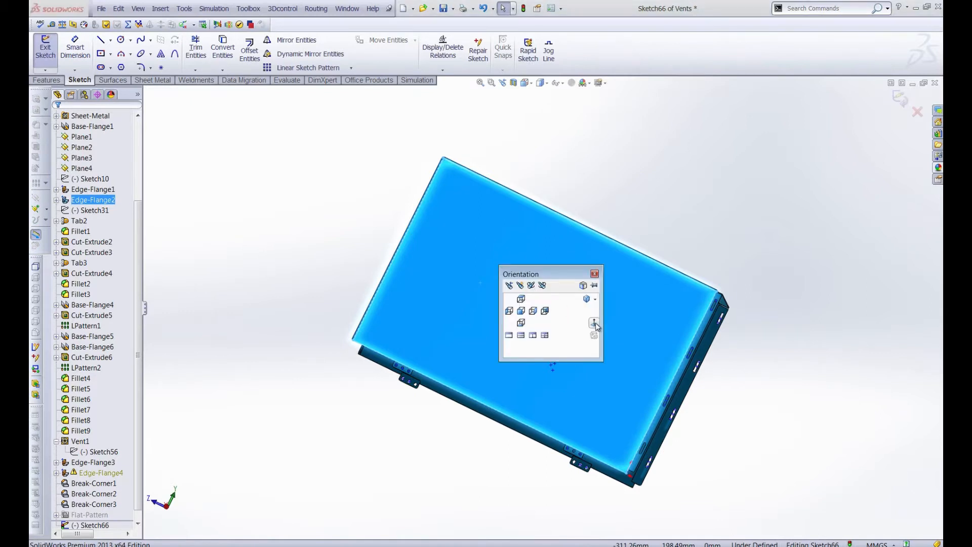
left_click(593, 324)
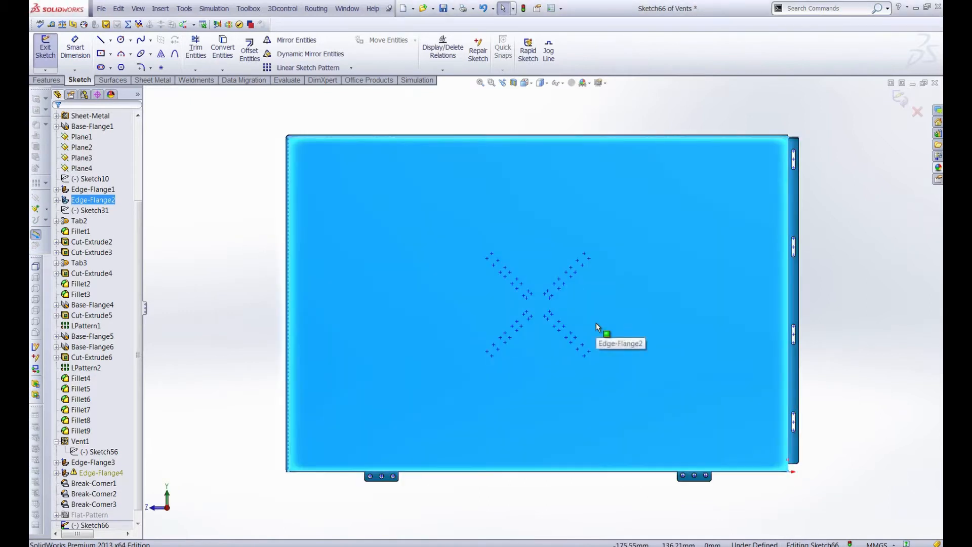
mouse_move(601, 315)
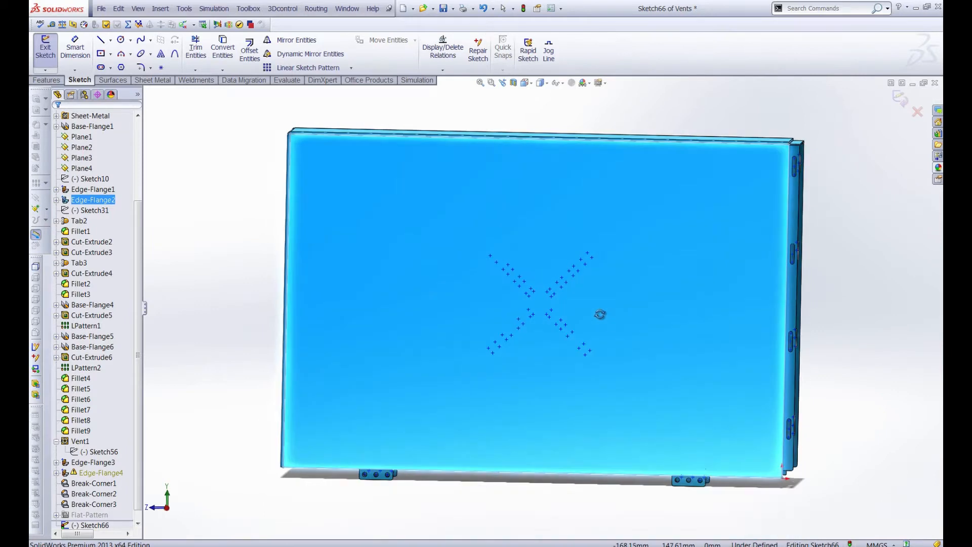
mouse_move(485, 355)
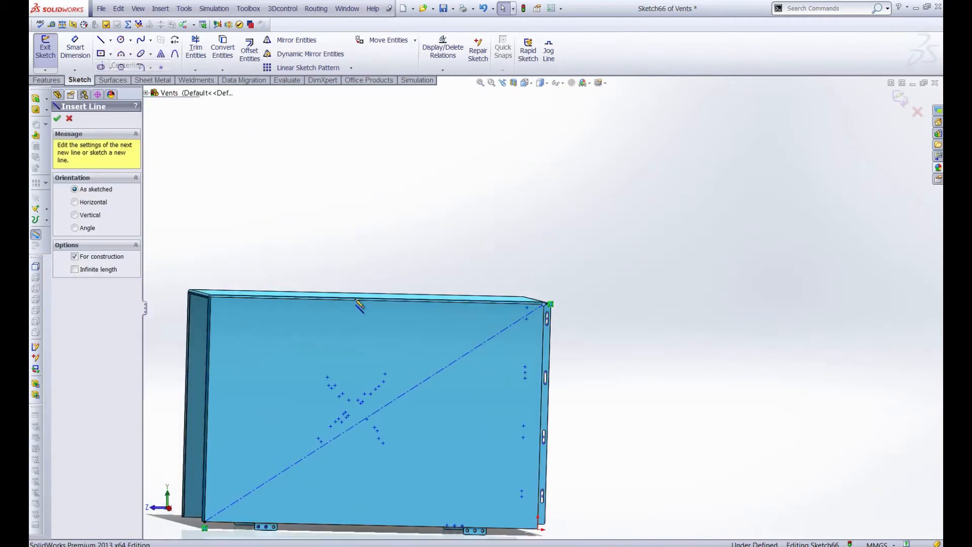
Step: Draw two corner-to-corner centerline diagonals crossing at the face's centre
left_click_drag(550, 304, 205, 528)
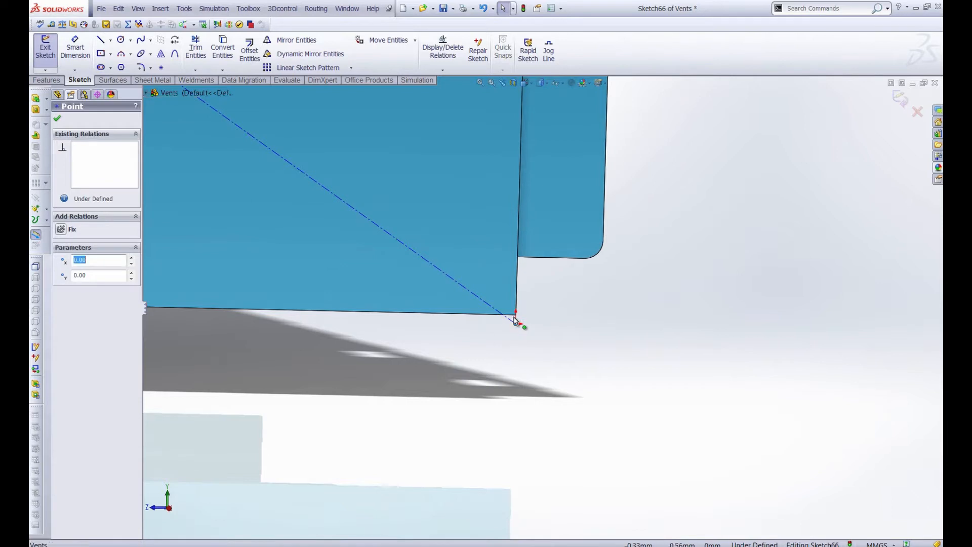
left_click(516, 318)
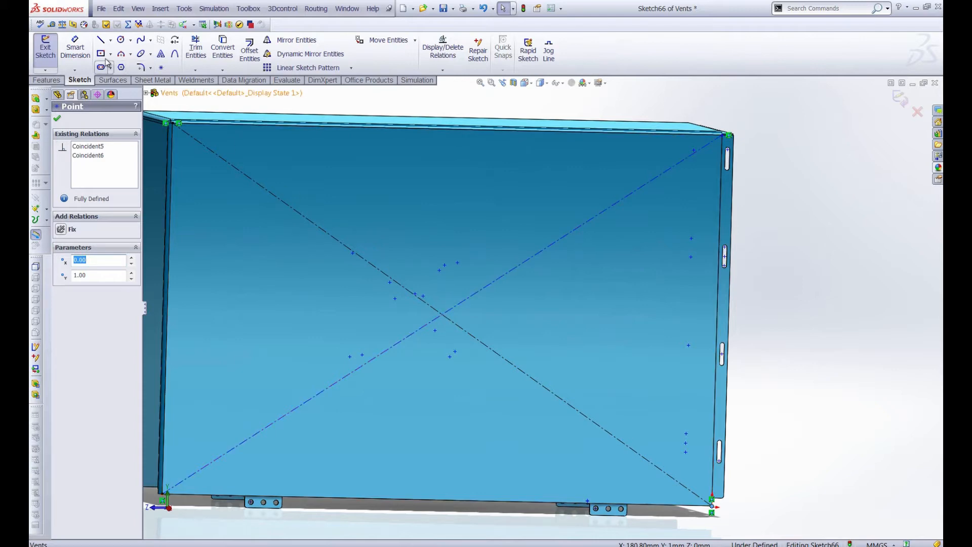
Step: Sketch a tall narrow centre rectangle at the diagonals' intersection
left_click(101, 54)
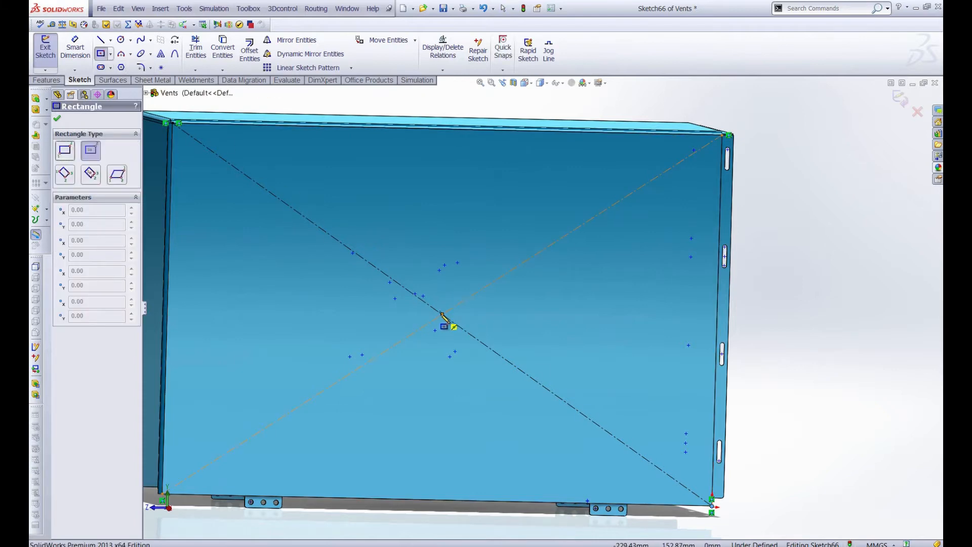
left_click_drag(440, 314, 540, 400)
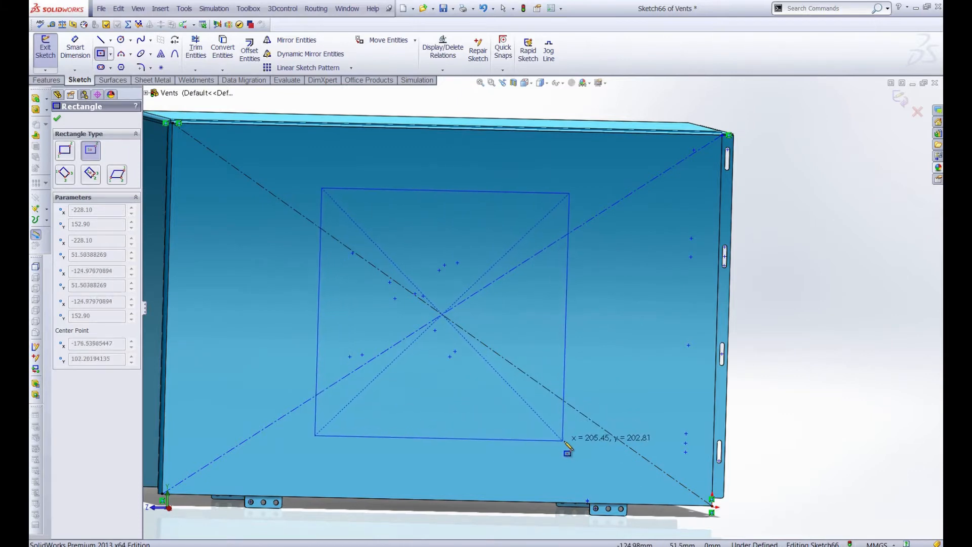
left_click_drag(567, 449, 493, 370)
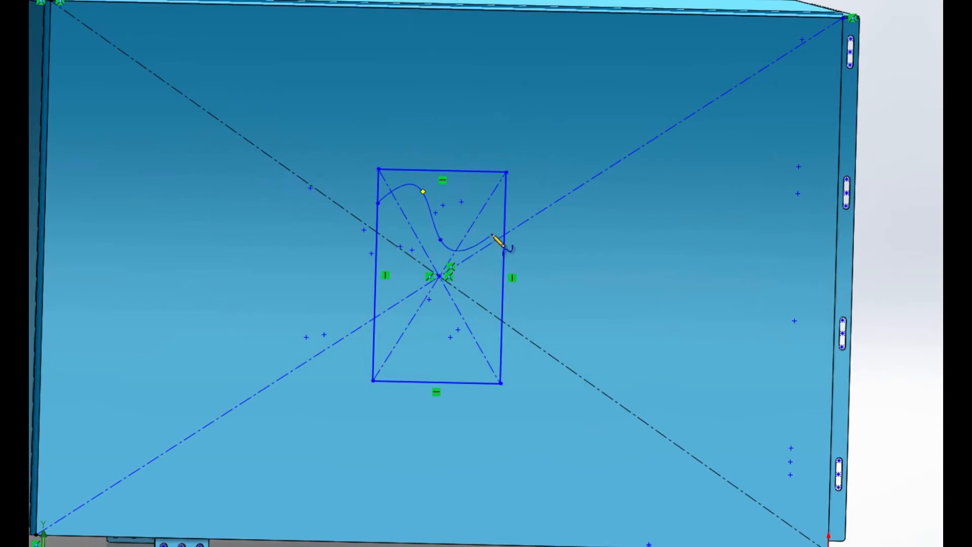
Step: Draw a wavy spline rib inside the rectangle for the vent openings
left_click_drag(496, 242, 502, 216)
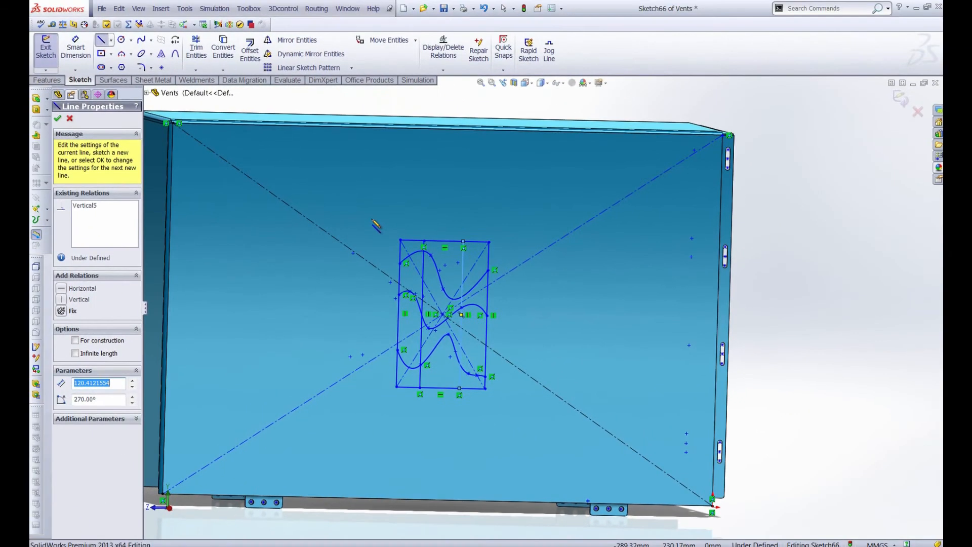
Step: Add a circle centred on the diagonals' crossing and relate an arc to a line
left_click(121, 39)
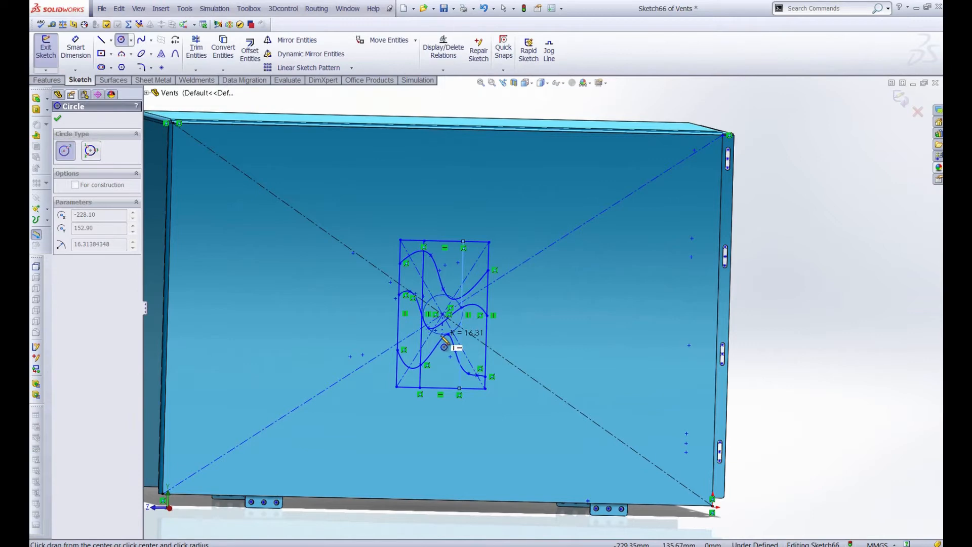
left_click(464, 320)
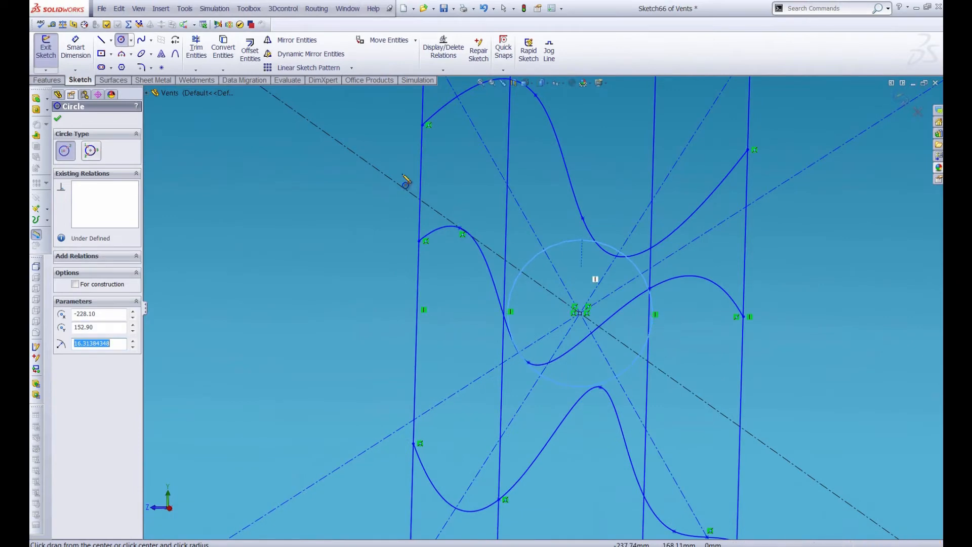
left_click(681, 321)
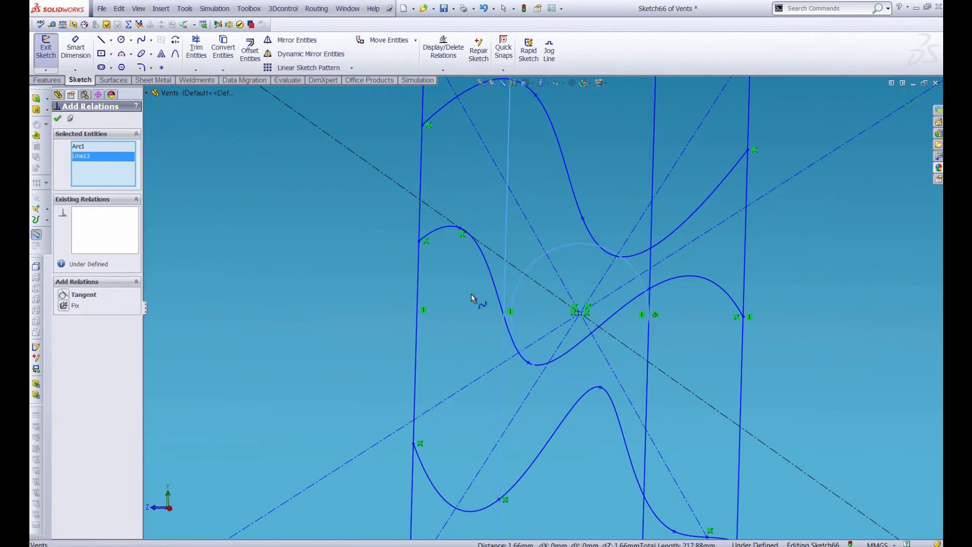
left_click(82, 294)
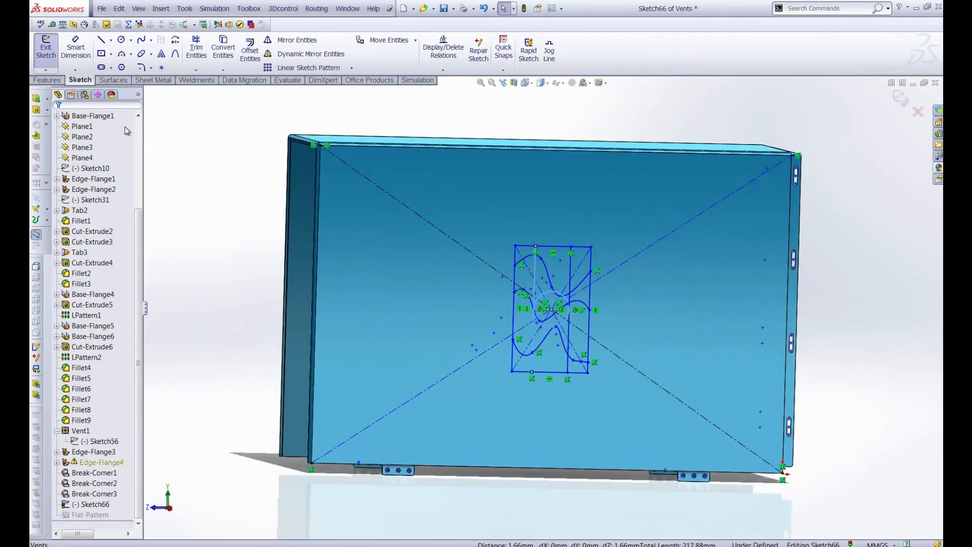
Step: Exit the sketch and start a Vent feature from Insert > Fastening Feature
left_click(45, 49)
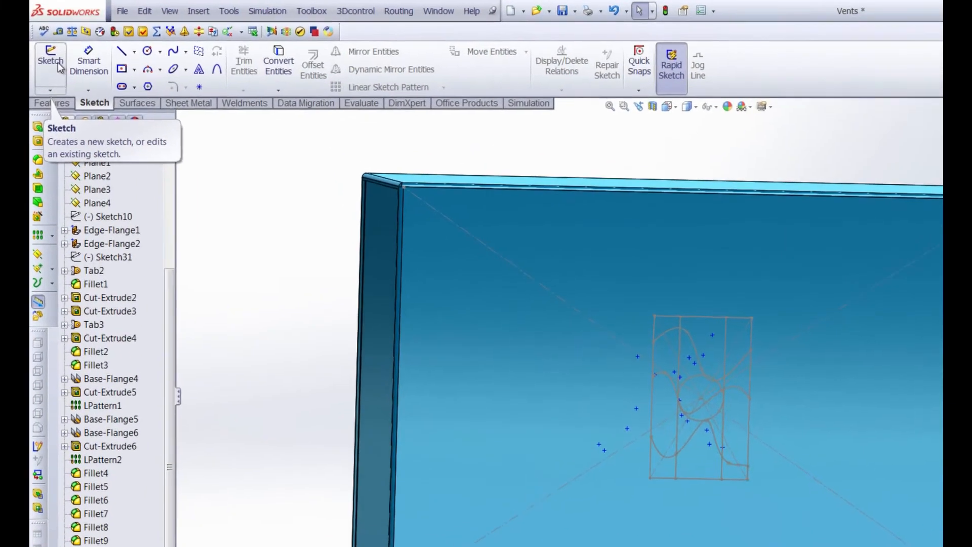
left_click(197, 10)
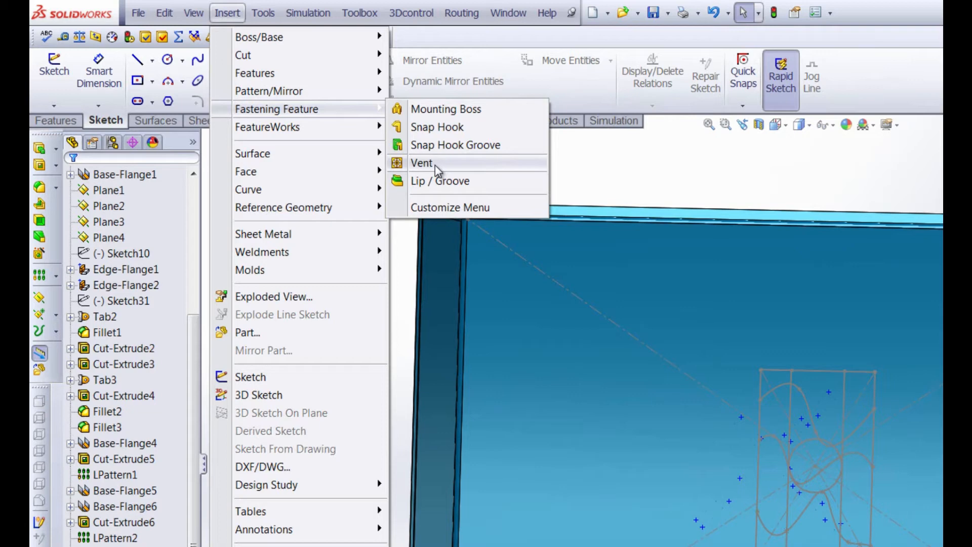
mouse_move(437, 127)
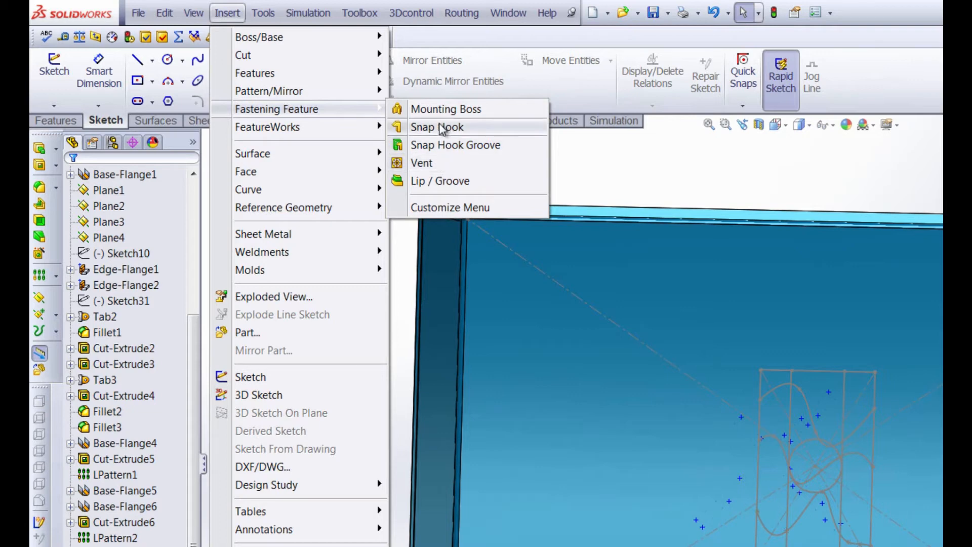
mouse_move(438, 145)
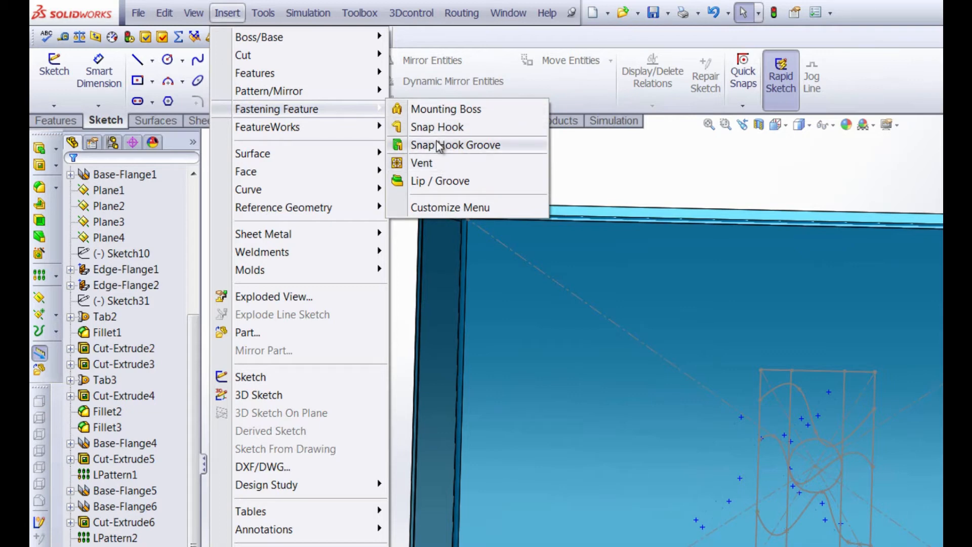
left_click(421, 162)
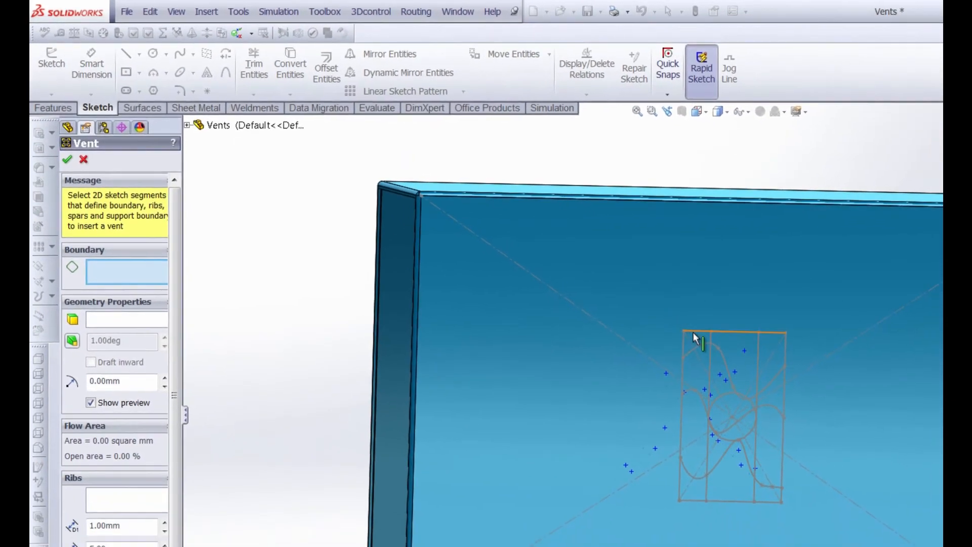
Step: Choose the rectangle outline as the vent boundary
left_click(680, 374)
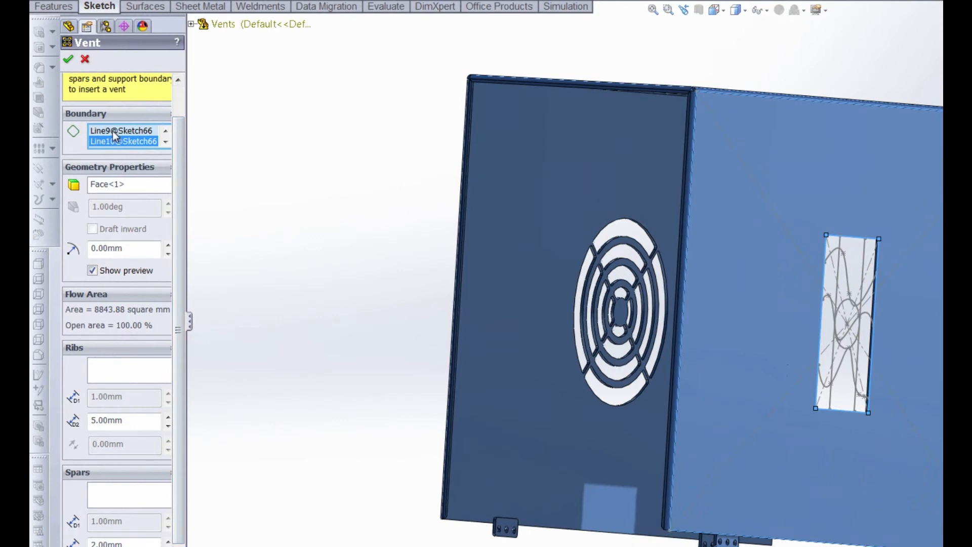
mouse_move(123, 130)
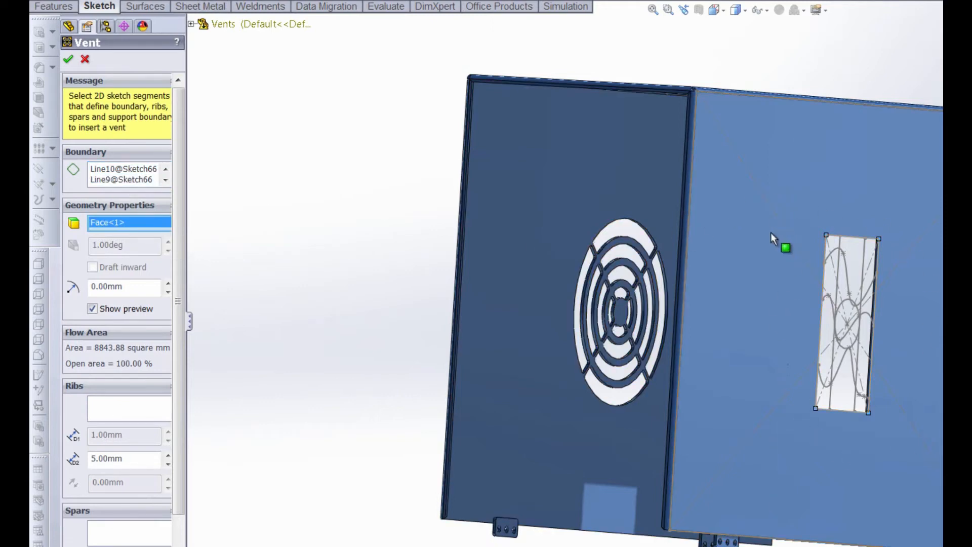
mouse_move(774, 380)
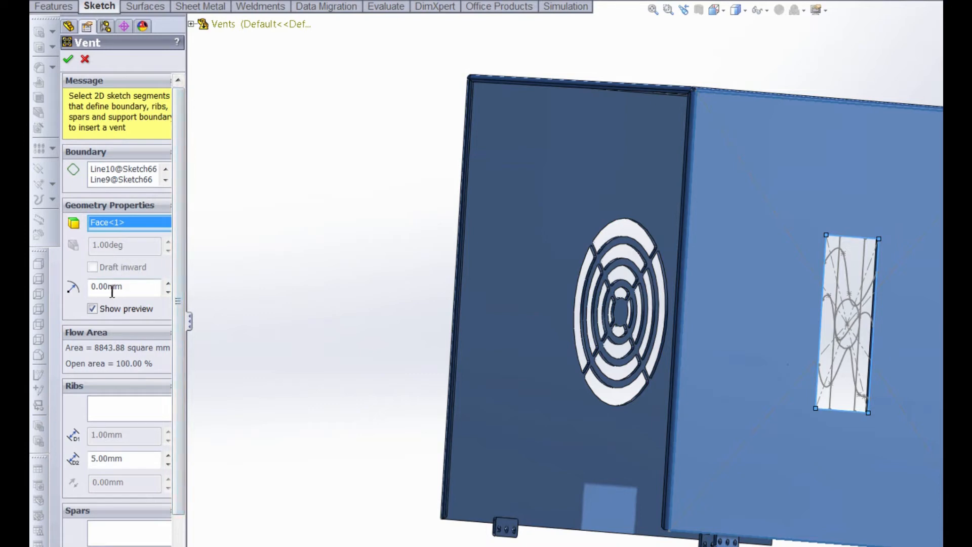
scroll("down", 3)
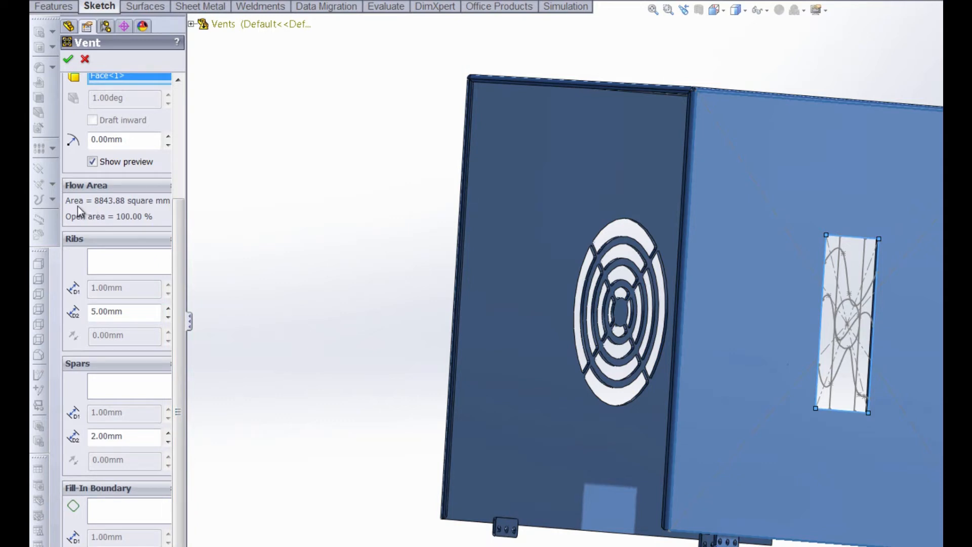
mouse_move(100, 212)
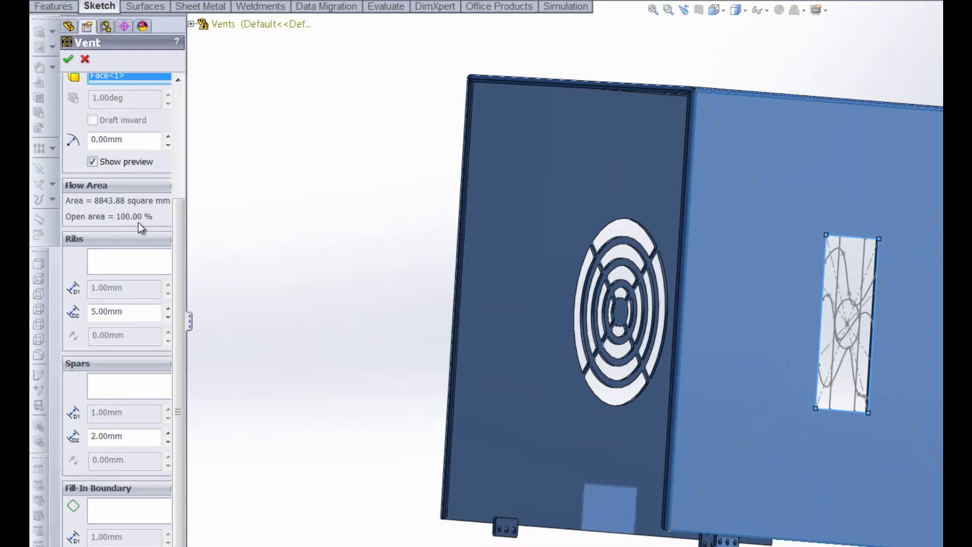
mouse_move(131, 222)
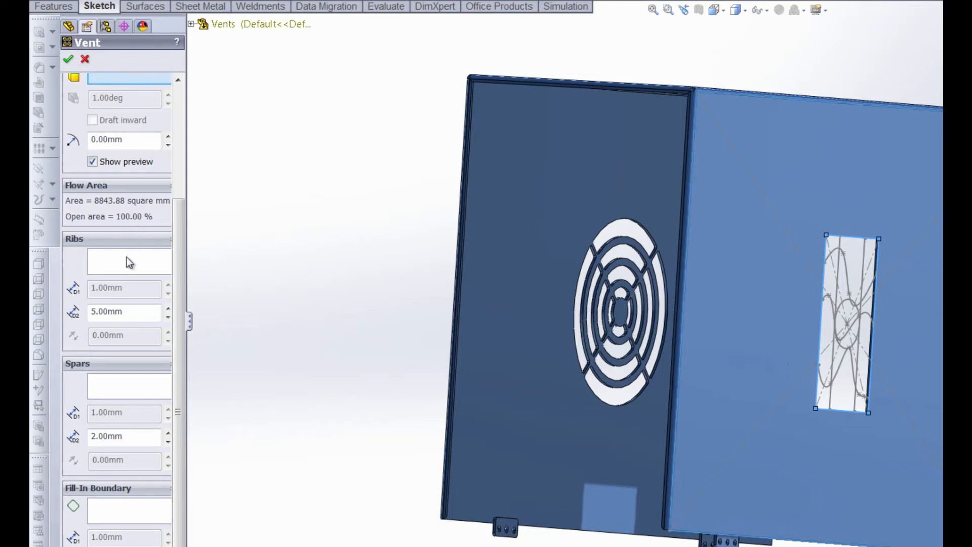
Step: Select the ribs at 3 mm width and begin choosing the spar segments
left_click(129, 386)
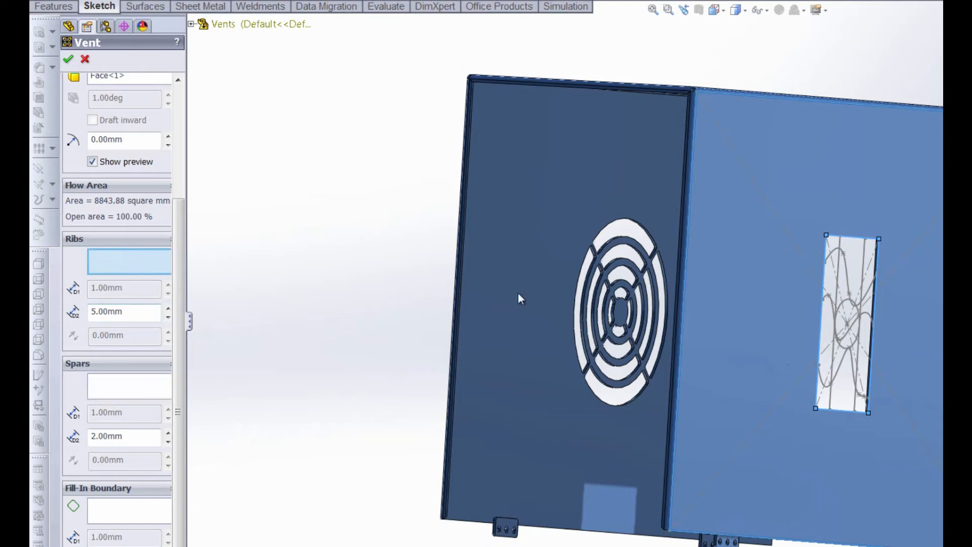
left_click(840, 292)
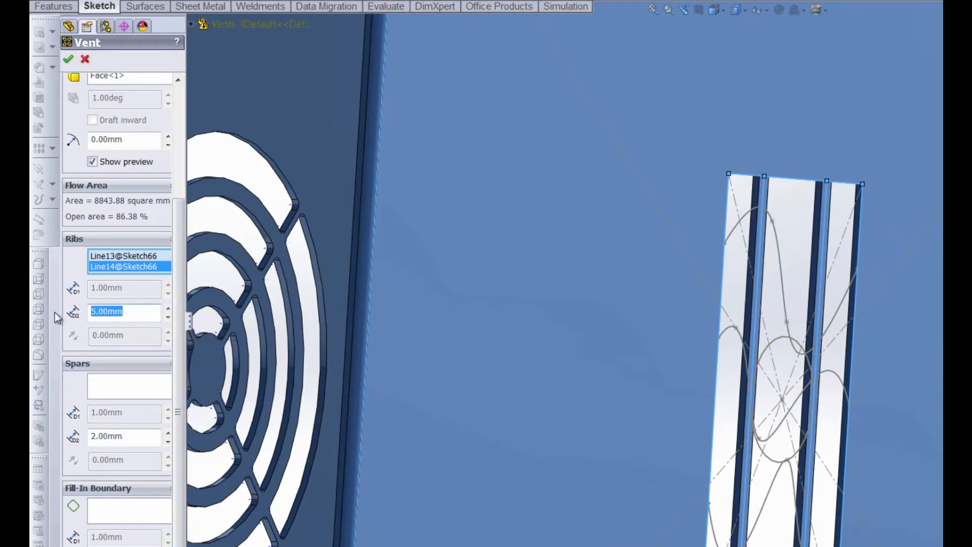
type("3")
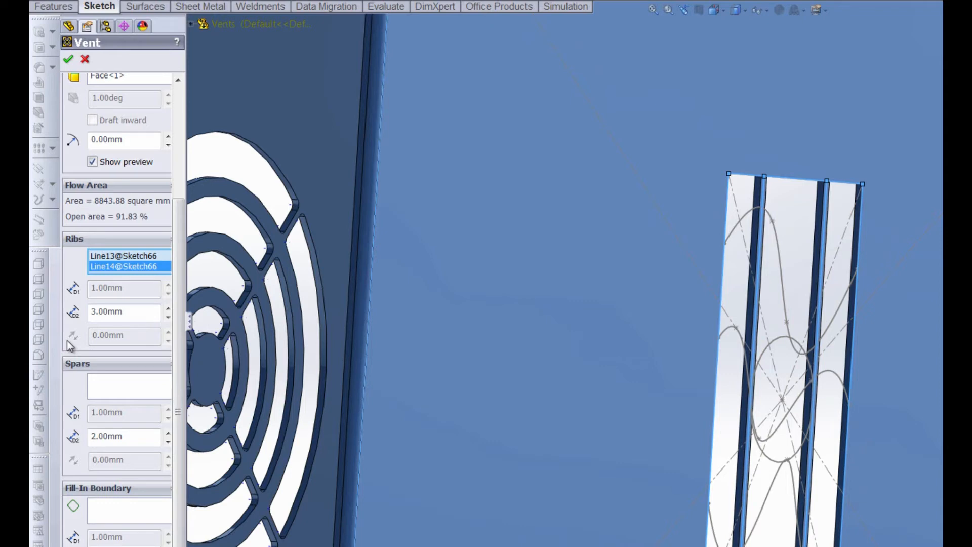
left_click(128, 385)
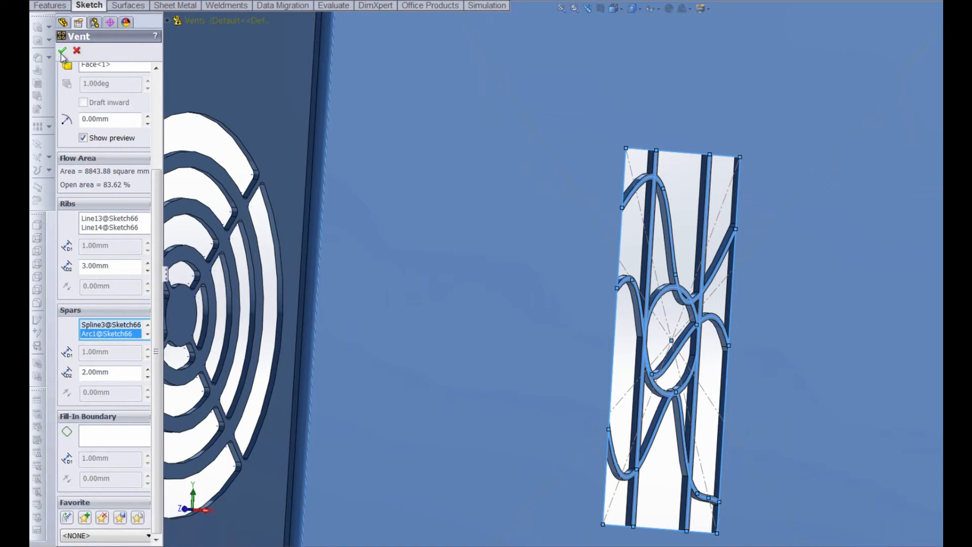
Step: Clear the spars and reassign the two splines as ribs with the straight lines as spars
left_click(62, 50)
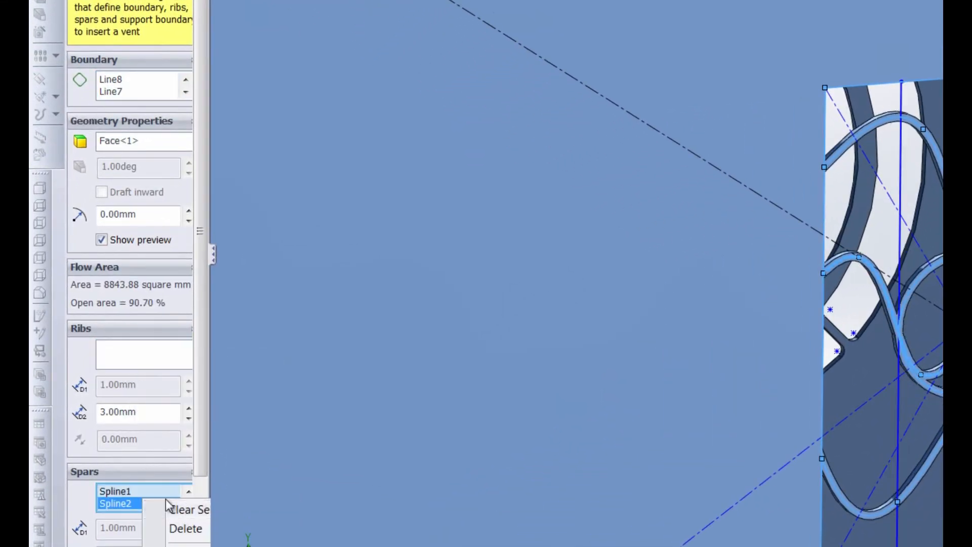
left_click(185, 528)
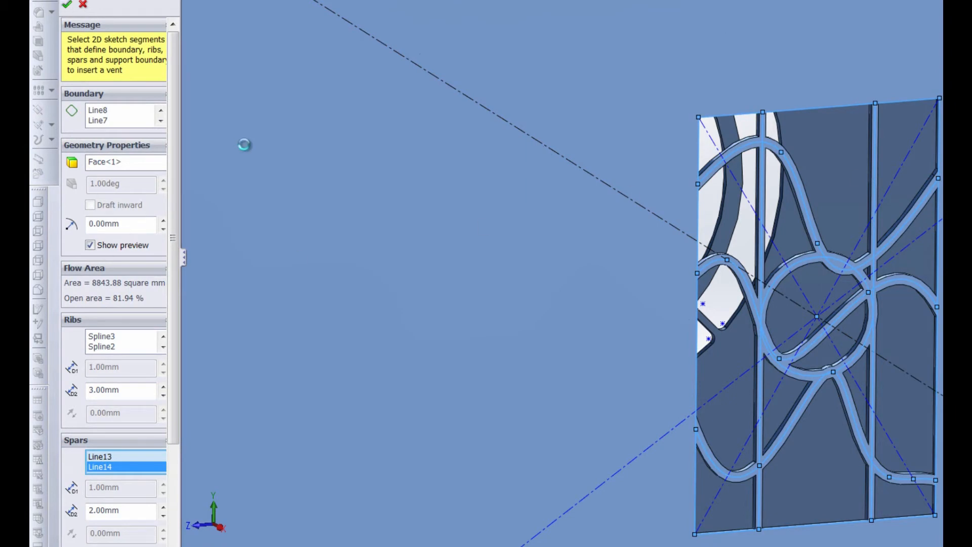
left_click(67, 5)
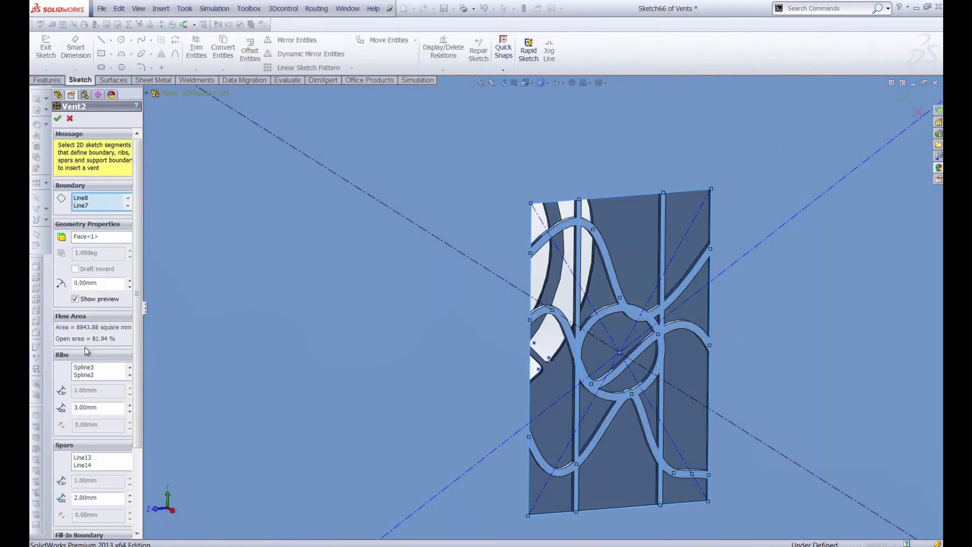
Step: Clear the spars and set Line13, Line14 as ribs with Spline1 and Arc1 as spars
right_click(83, 375)
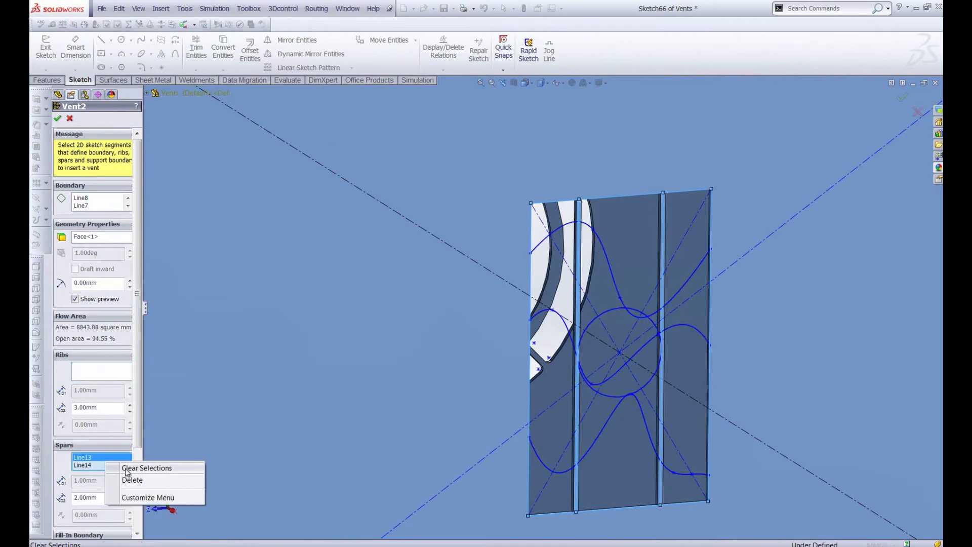
left_click(146, 468)
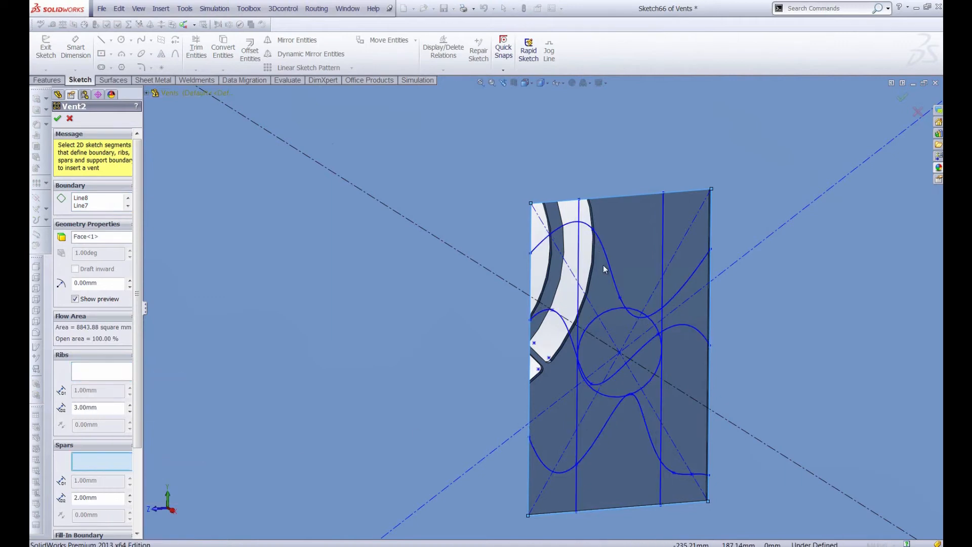
left_click(626, 273)
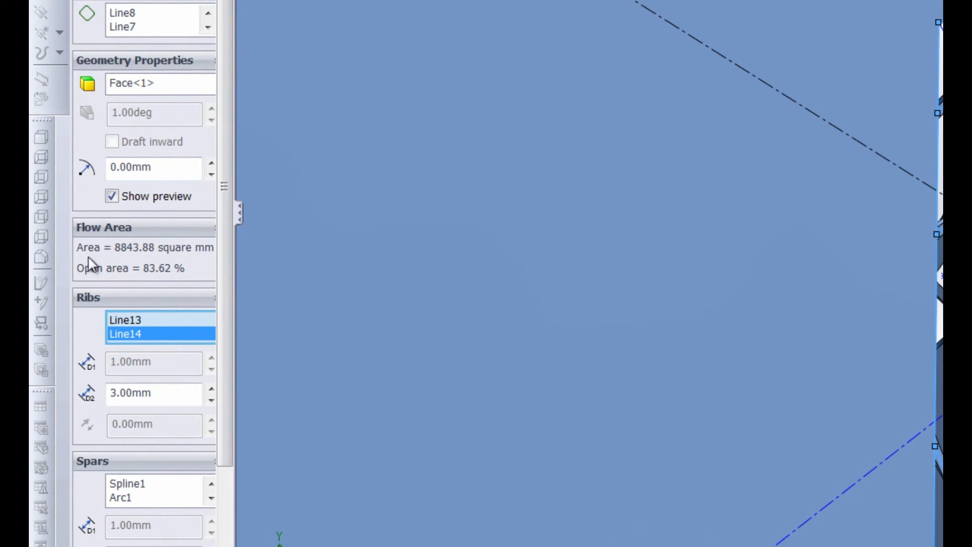
mouse_move(127, 254)
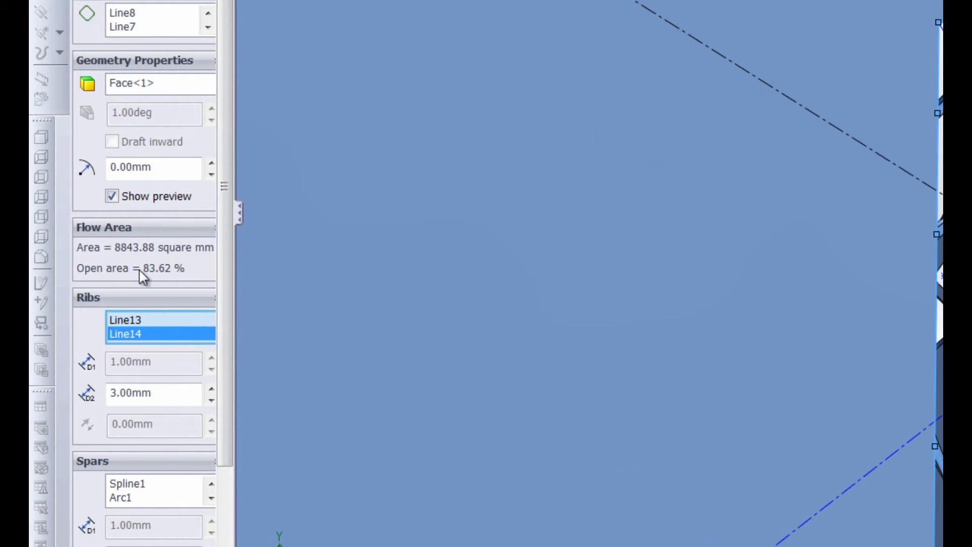
mouse_move(148, 277)
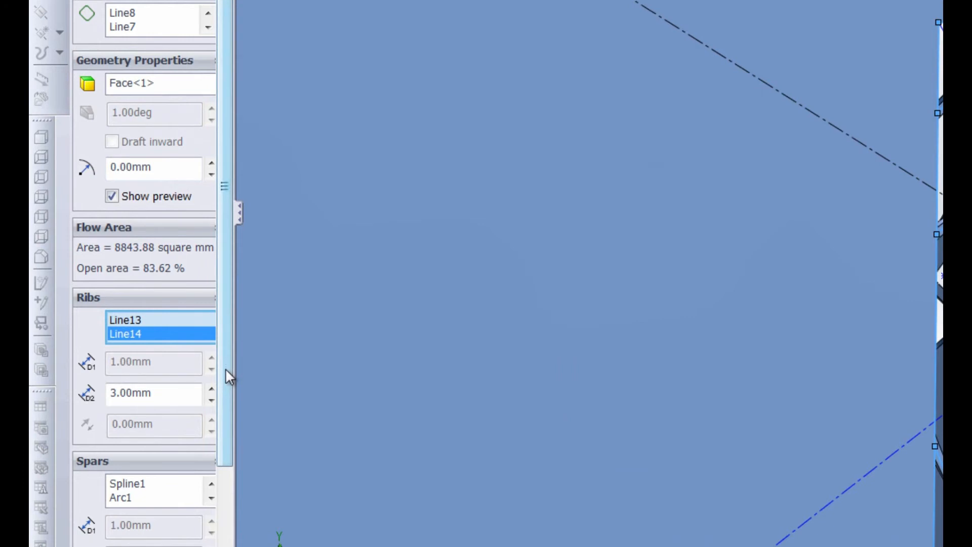
scroll("down", 3)
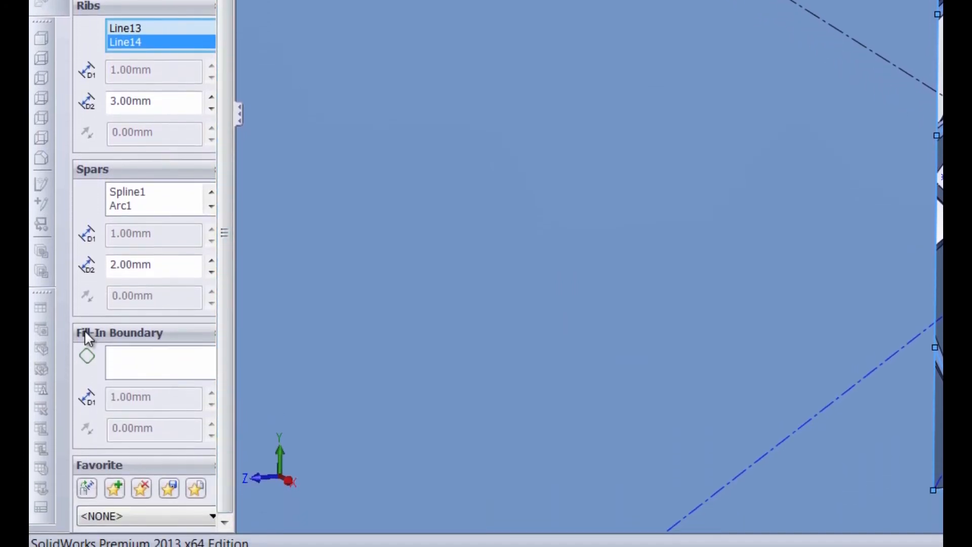
Step: Select Arc1 as the fill-in boundary so the central circle stays solid
left_click(159, 363)
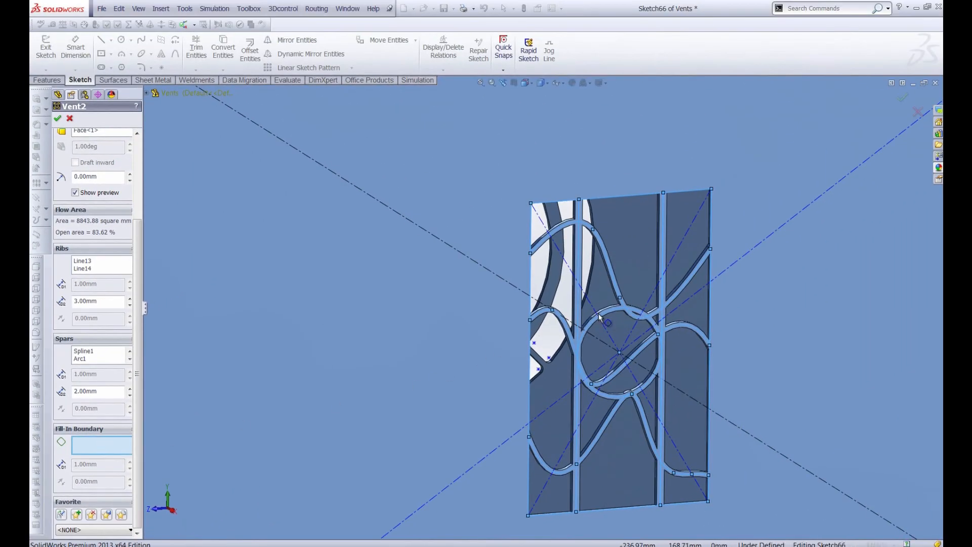
left_click(607, 322)
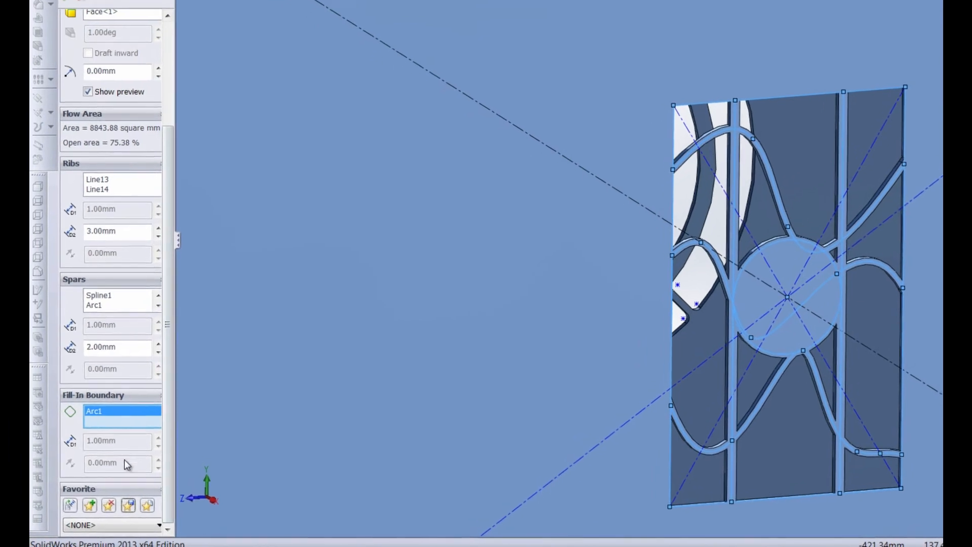
Step: Add a favorite for Vent2's settings named 'Medusa Vent'
left_click(89, 506)
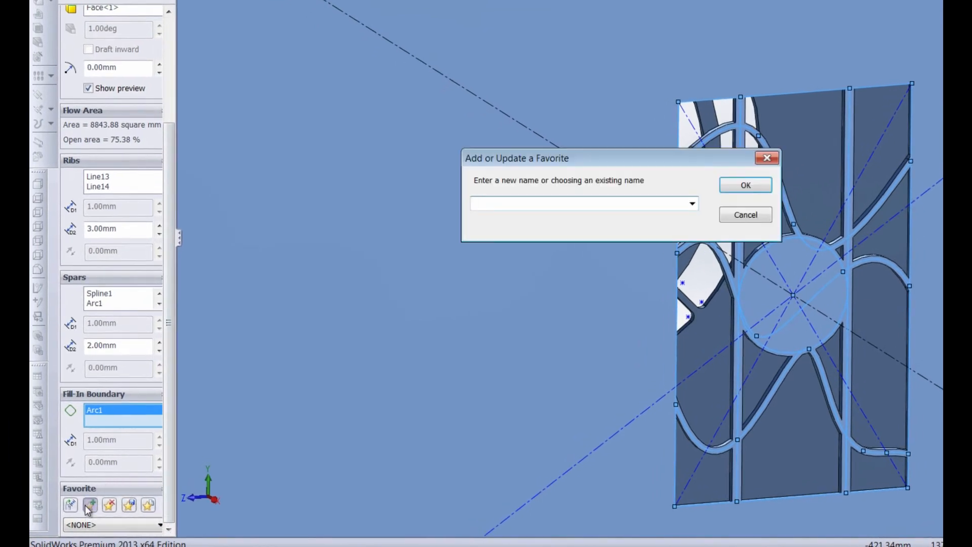
left_click(583, 202)
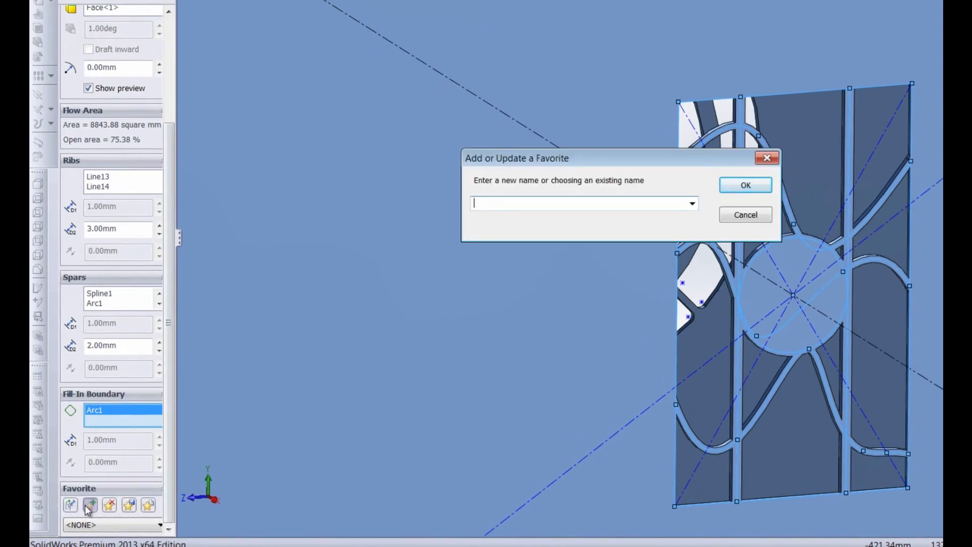
type("M")
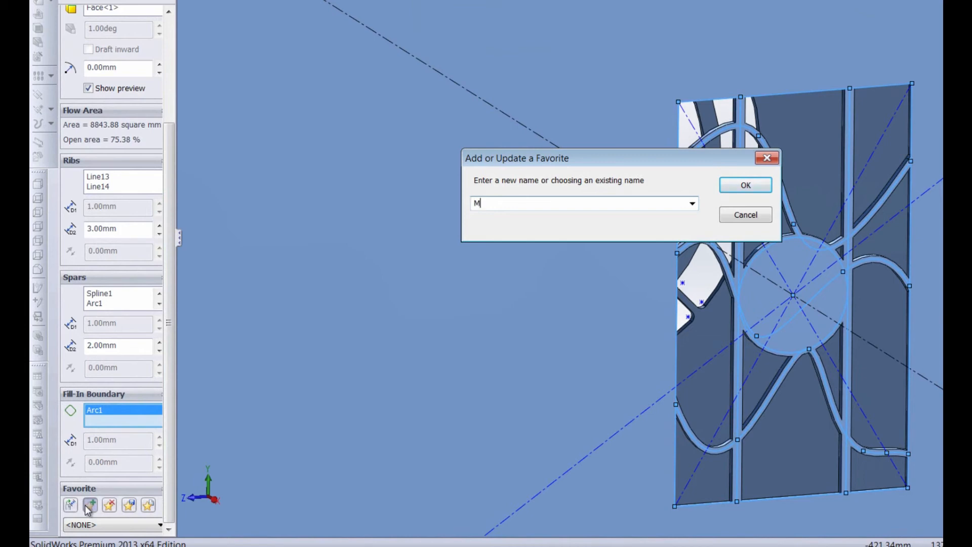
type("edusa Vent")
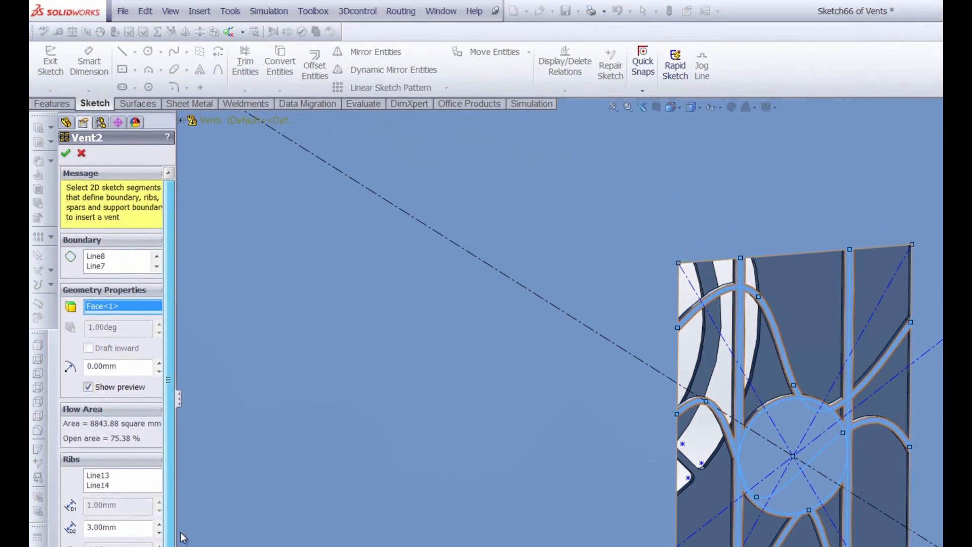
mouse_move(70, 371)
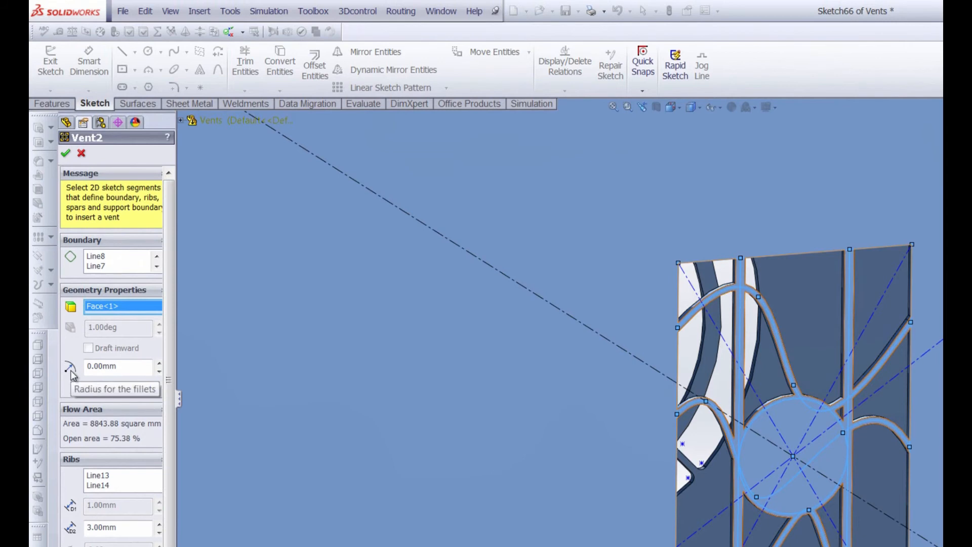
Step: Enter a 2 mm fillet radius and dismiss the 'Fillets could not be created' warning
left_click(116, 365)
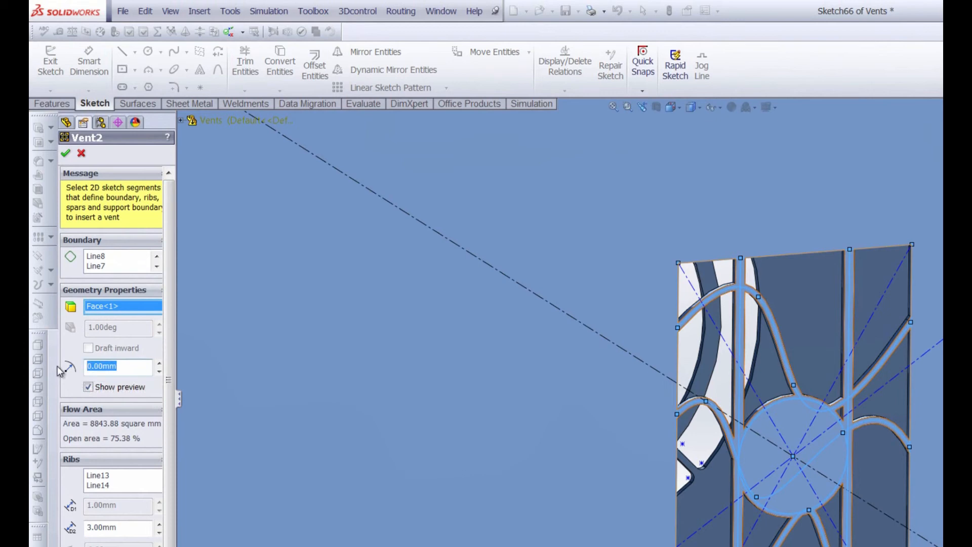
type("2")
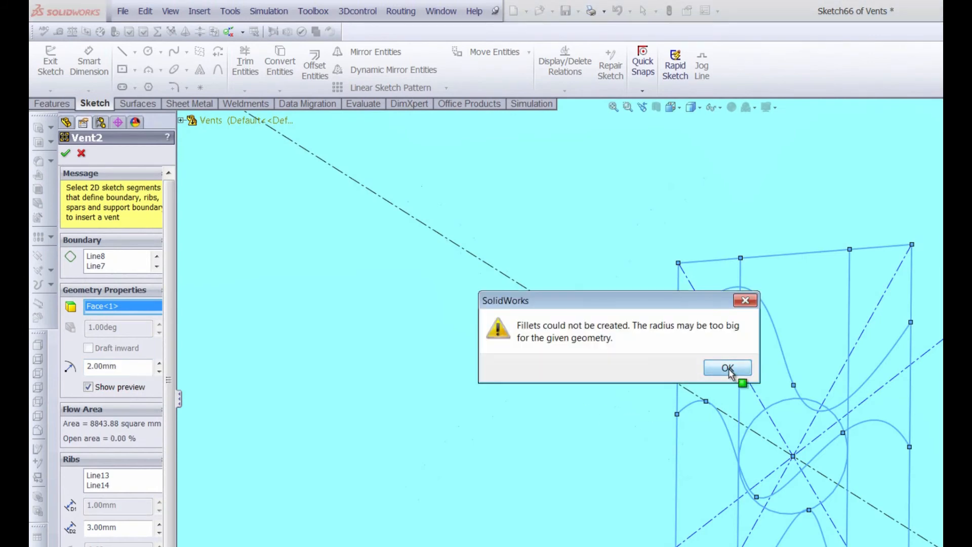
left_click(726, 367)
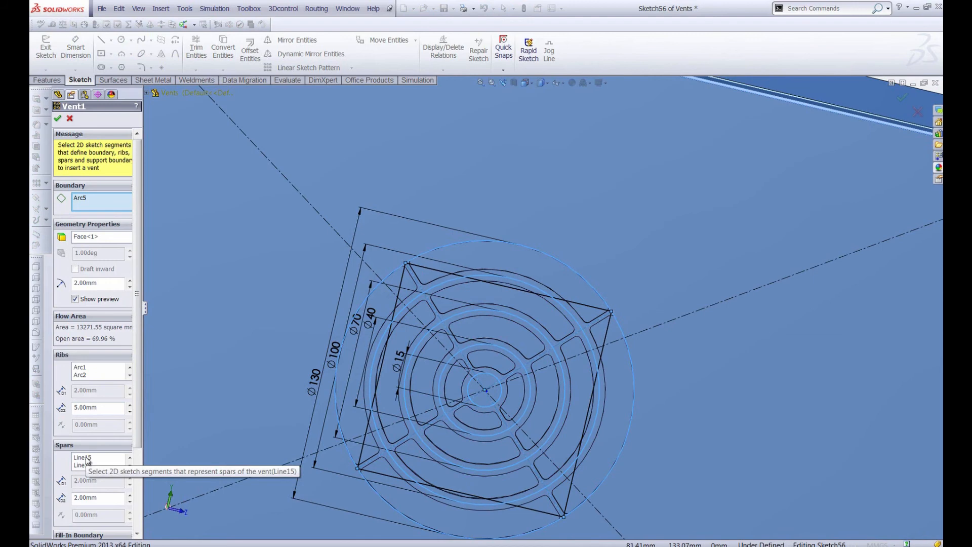
Step: Review Vent1's spars and set the central Arc1 as the fill-in boundary
left_click(90, 367)
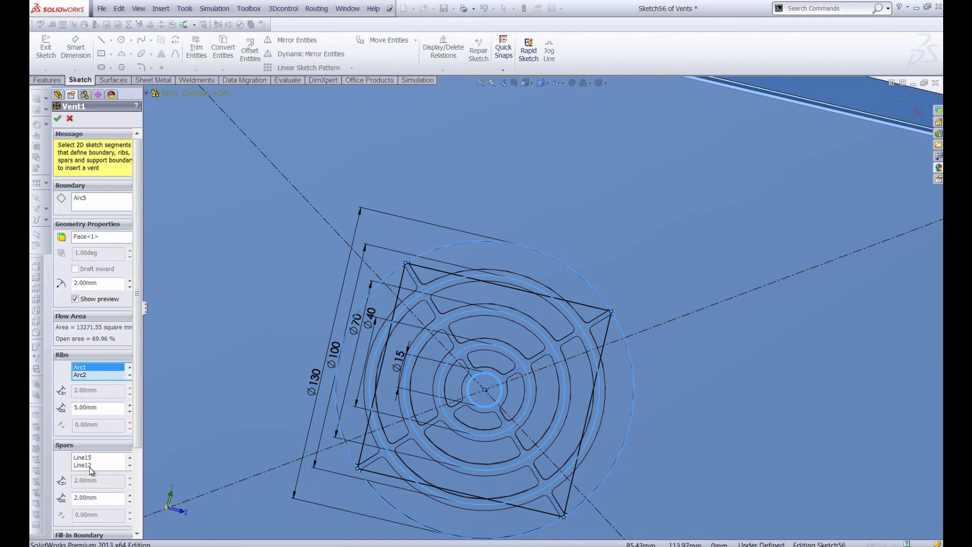
mouse_move(181, 428)
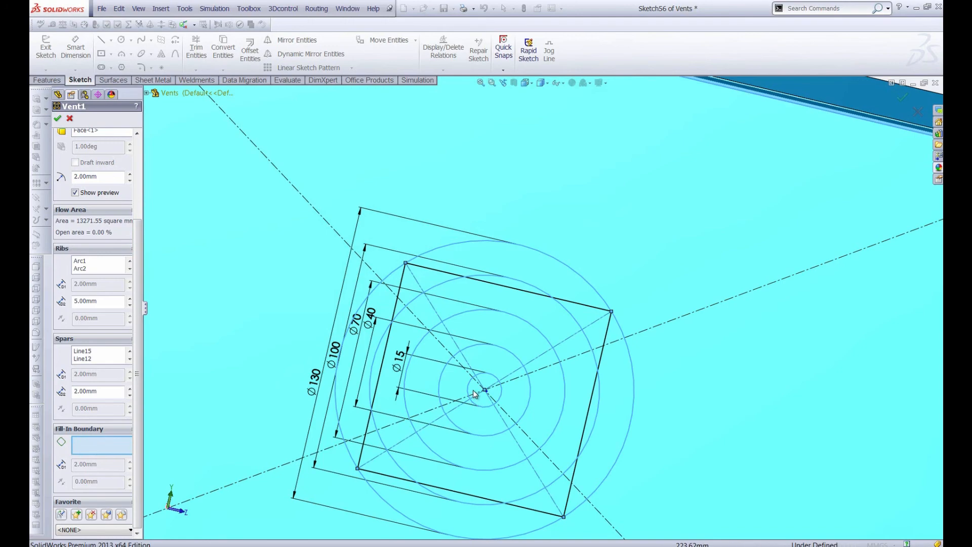
left_click(477, 397)
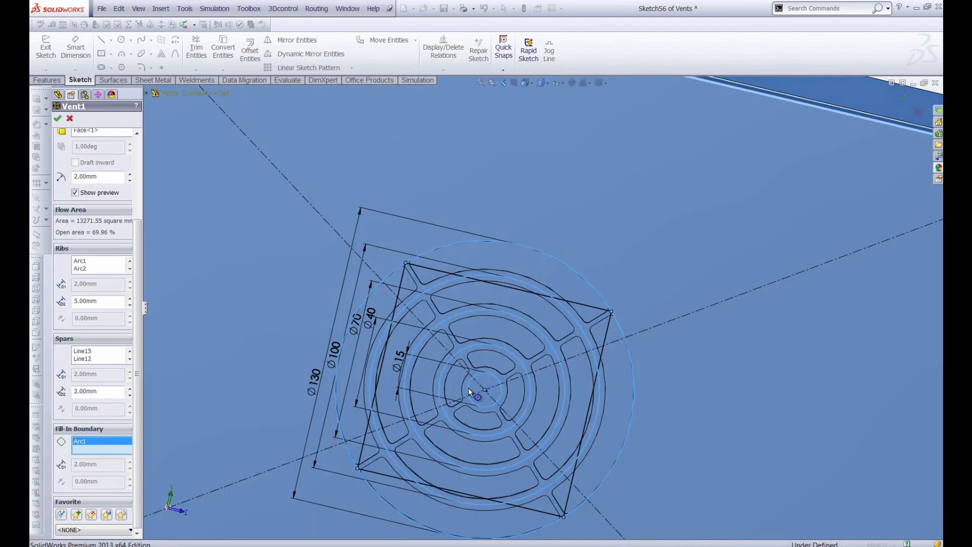
left_click(57, 119)
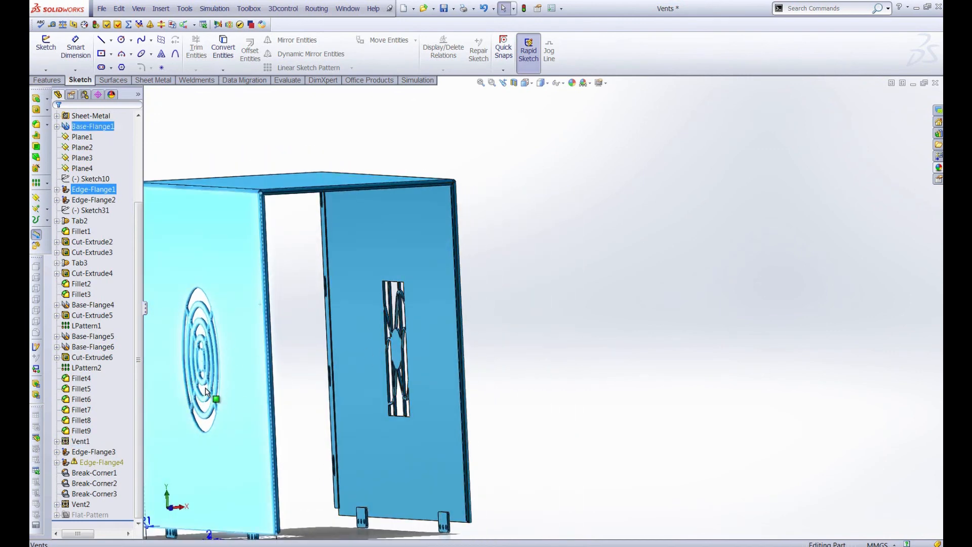
mouse_move(394, 364)
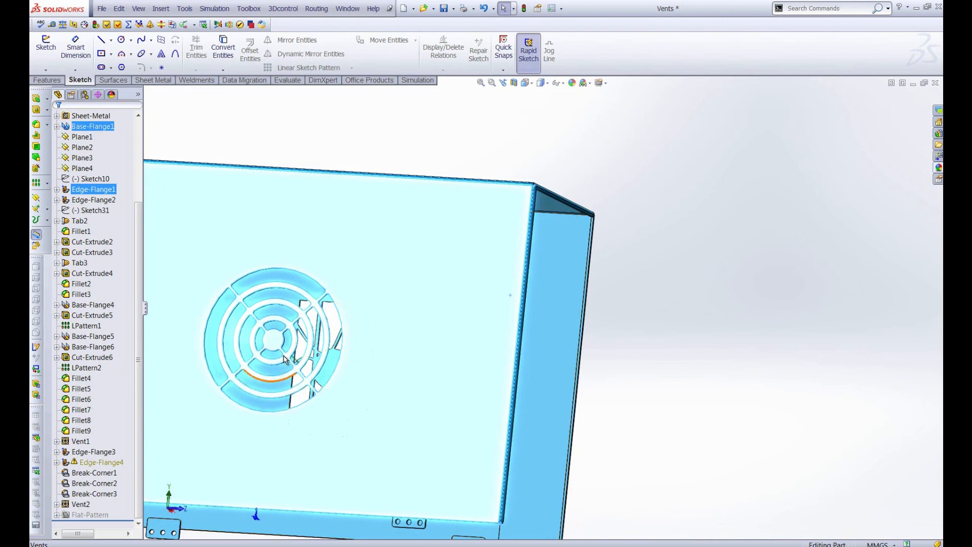
Step: Switch to an isometric orientation showing both vented faces of the case
key("space")
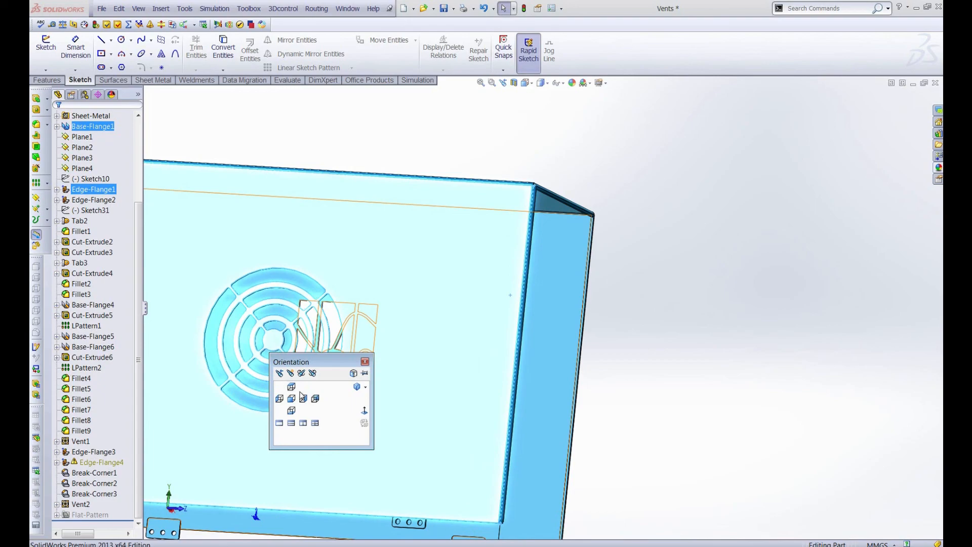
left_click(291, 385)
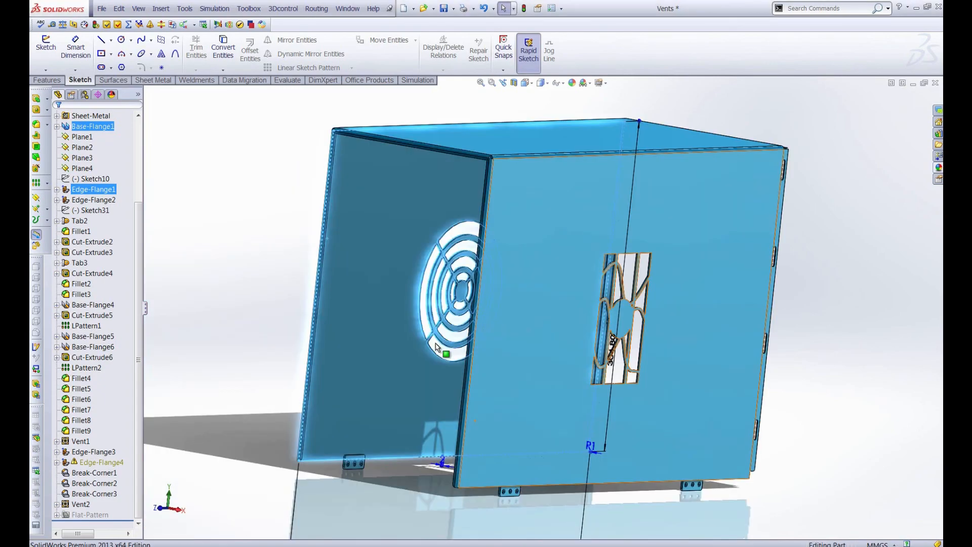